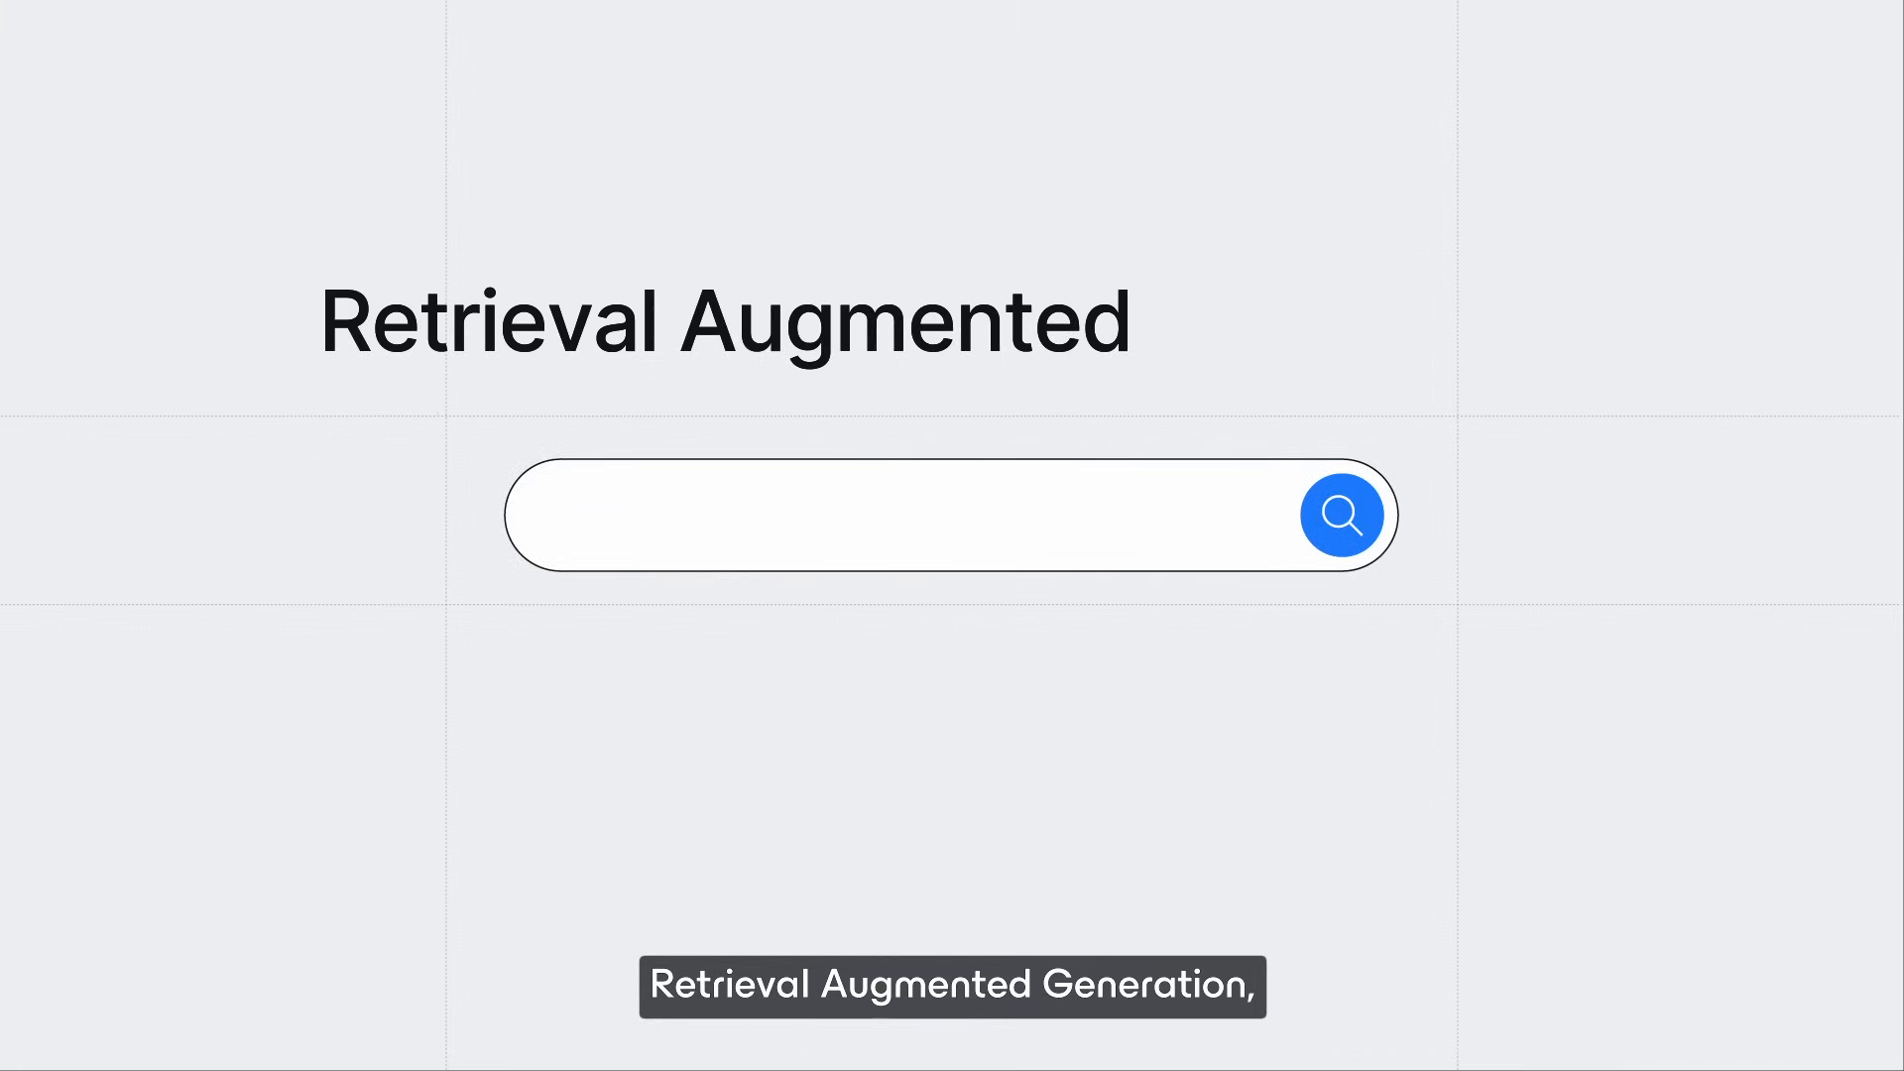
pyautogui.write('Why was reven')
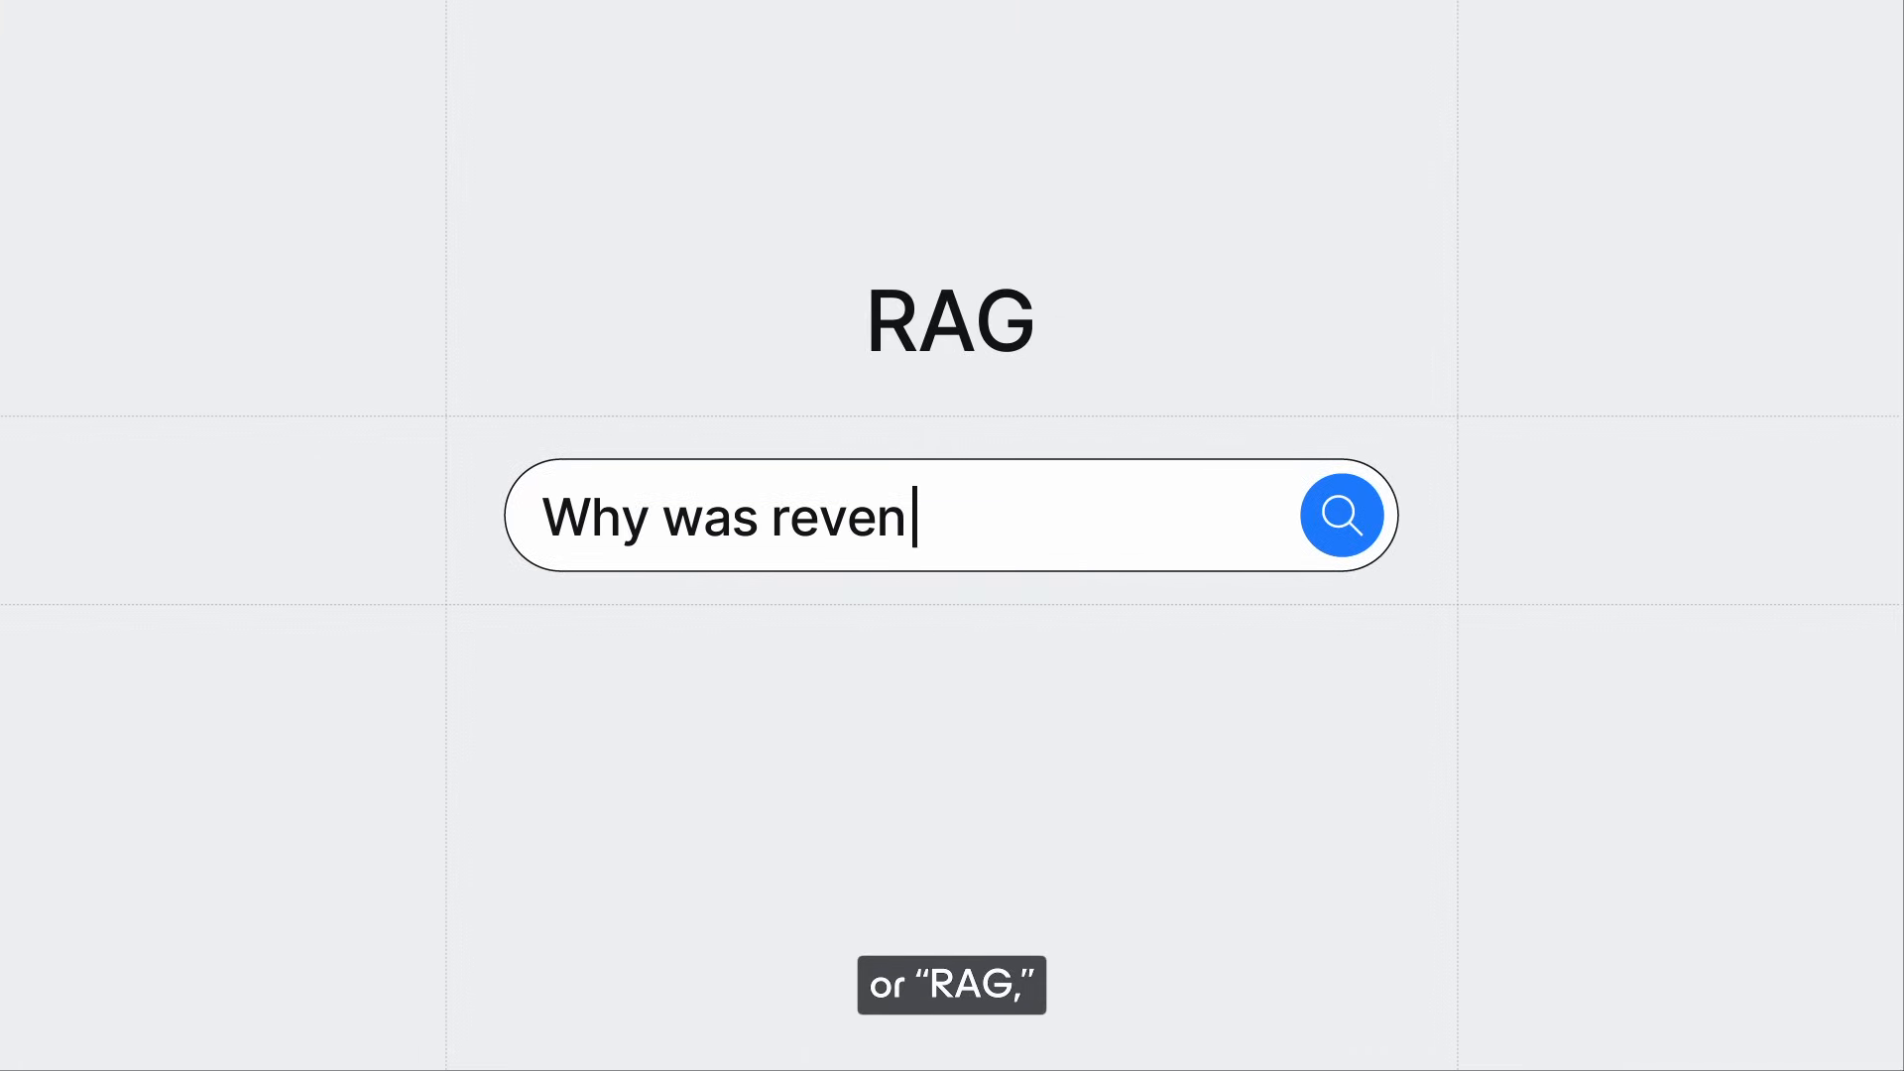